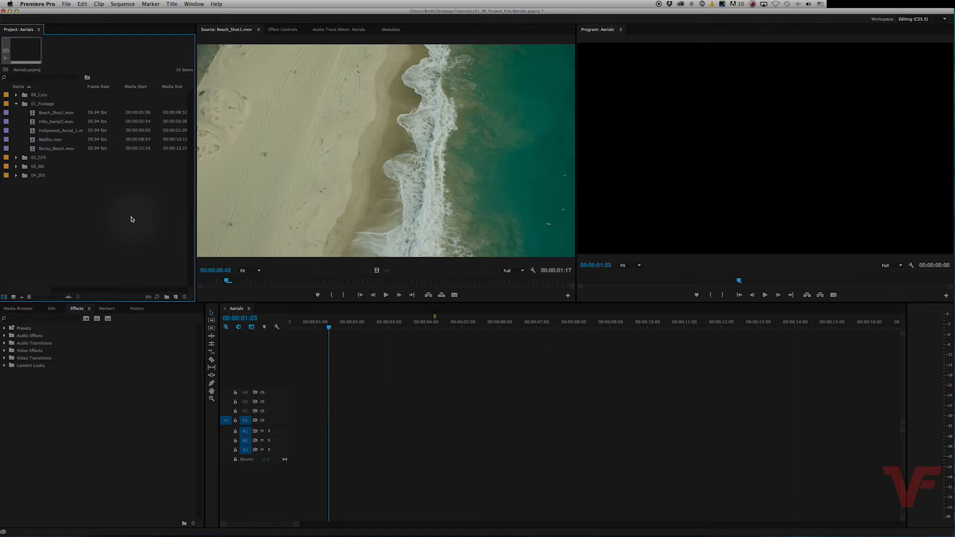
pyautogui.moveTo(130, 231)
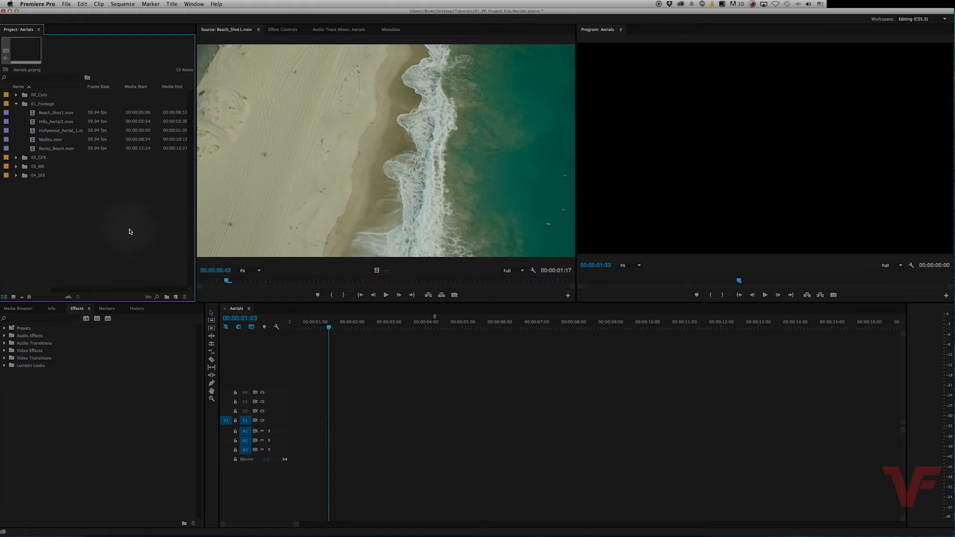
# Select Beach_Shot1.mov in the Project panel to preview its 59.94 fps clip info.
pyautogui.click(56, 112)
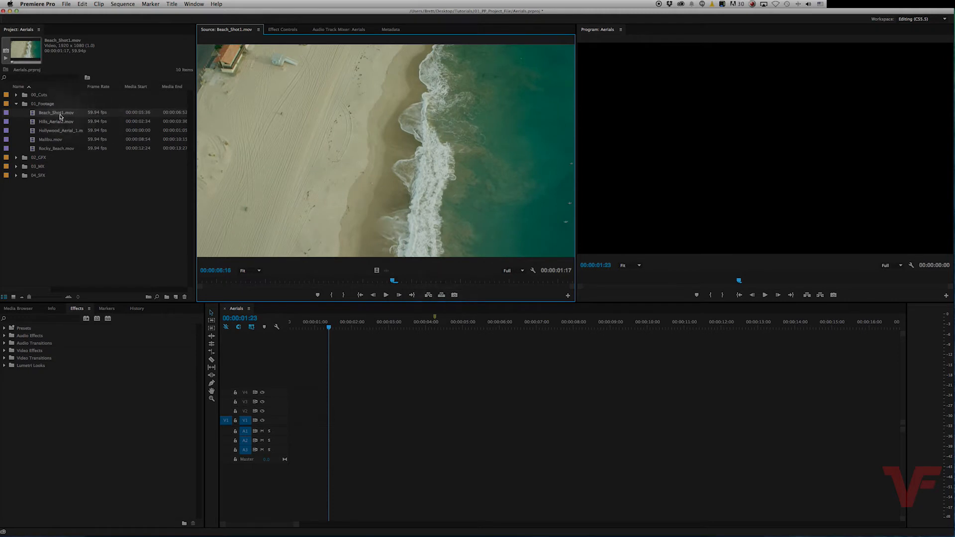
pyautogui.moveTo(56, 111)
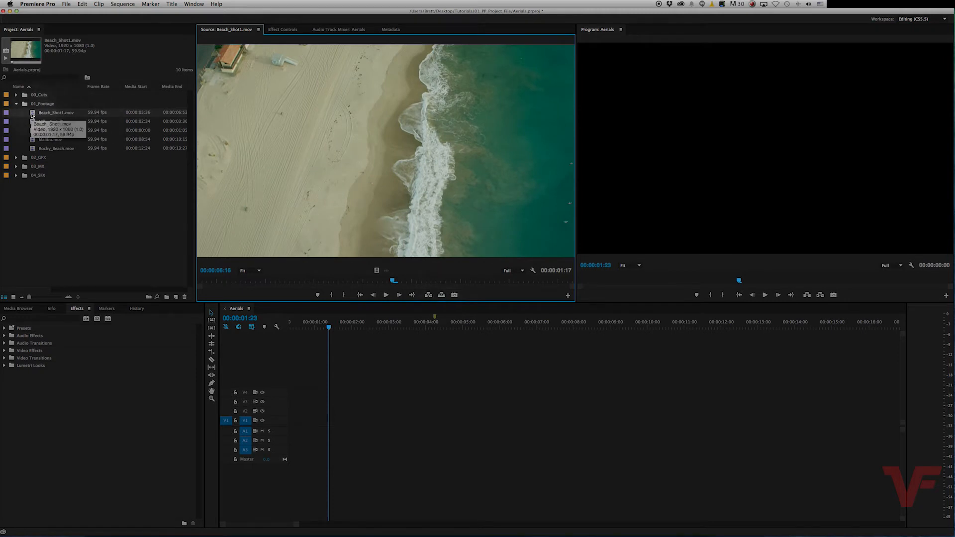
# Interpret Beach_Shot1.mov footage with an assumed frame rate of 23.976 fps.
pyautogui.rightClick(56, 113)
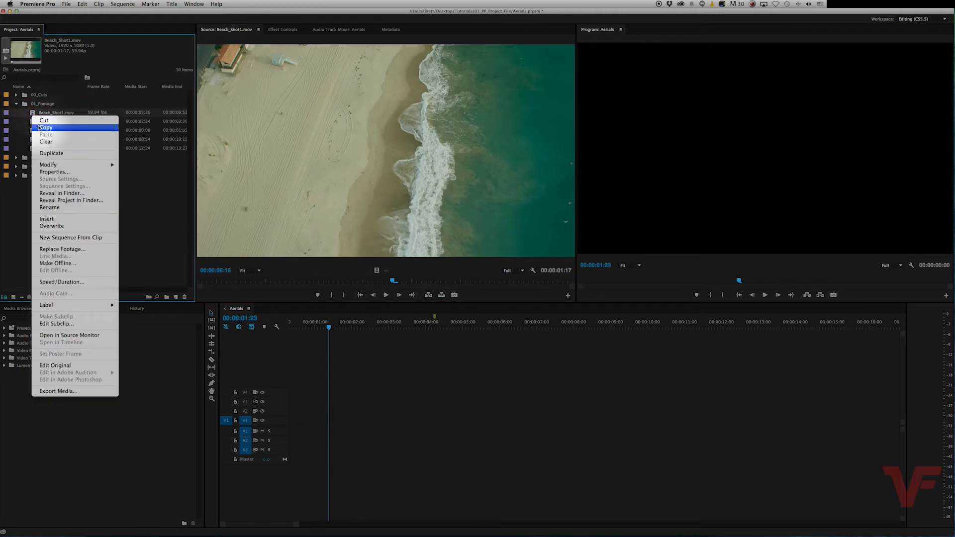
pyautogui.moveTo(48, 165)
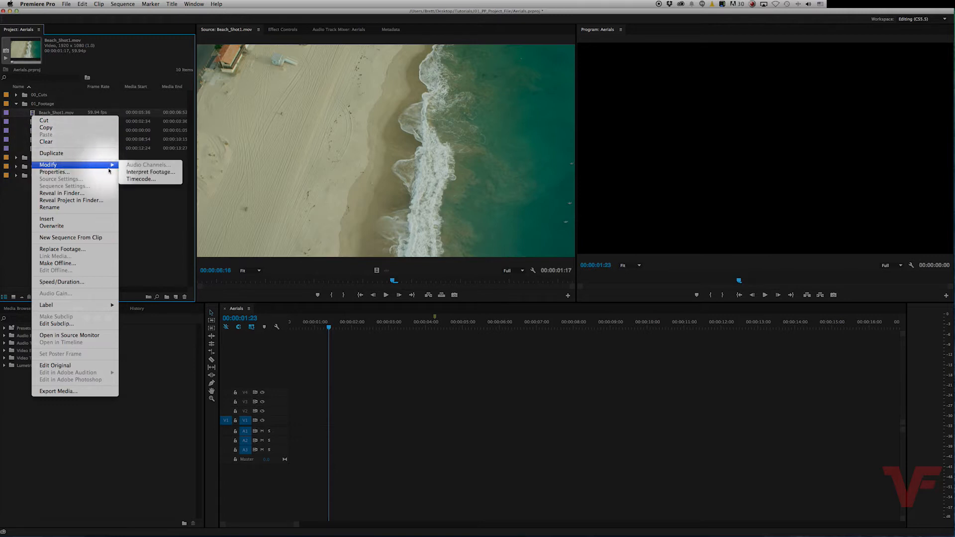
pyautogui.click(150, 171)
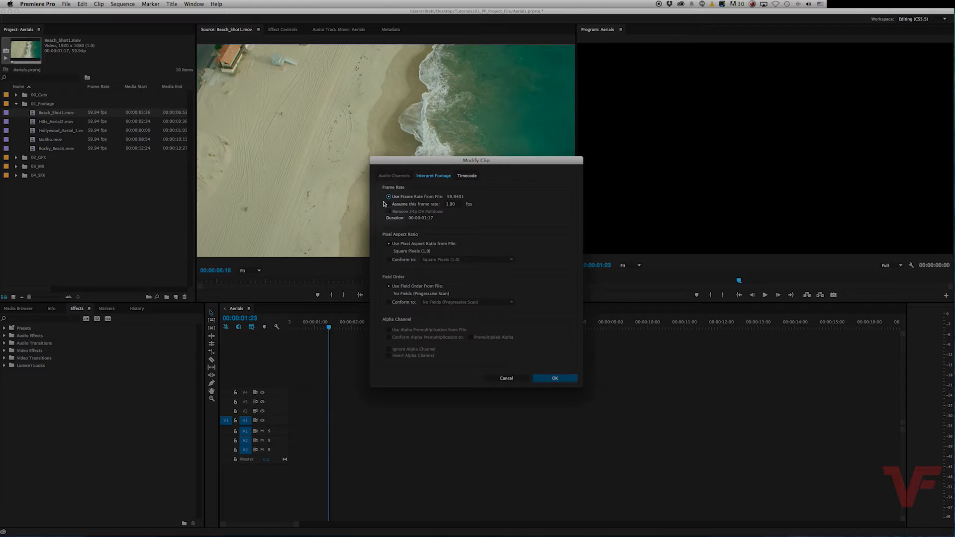
pyautogui.moveTo(382, 211)
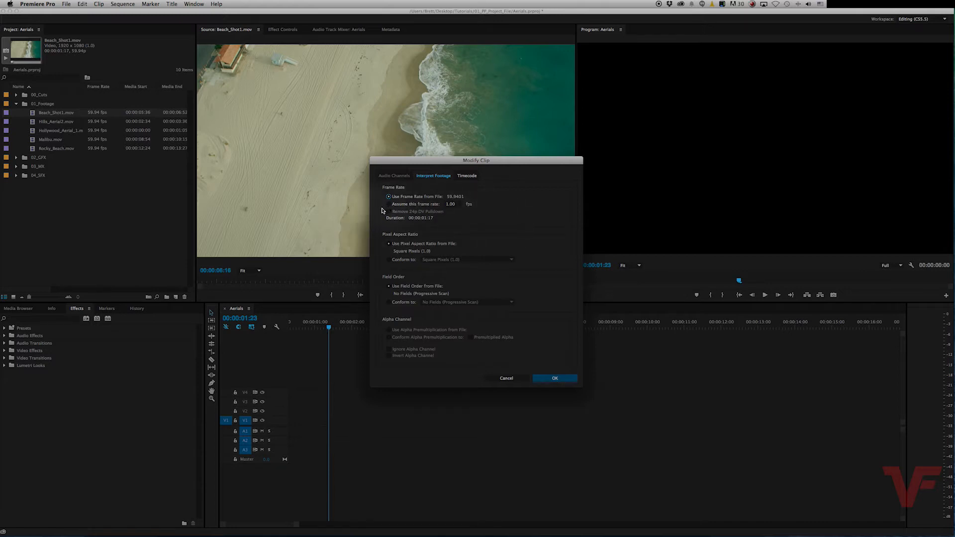
pyautogui.click(389, 204)
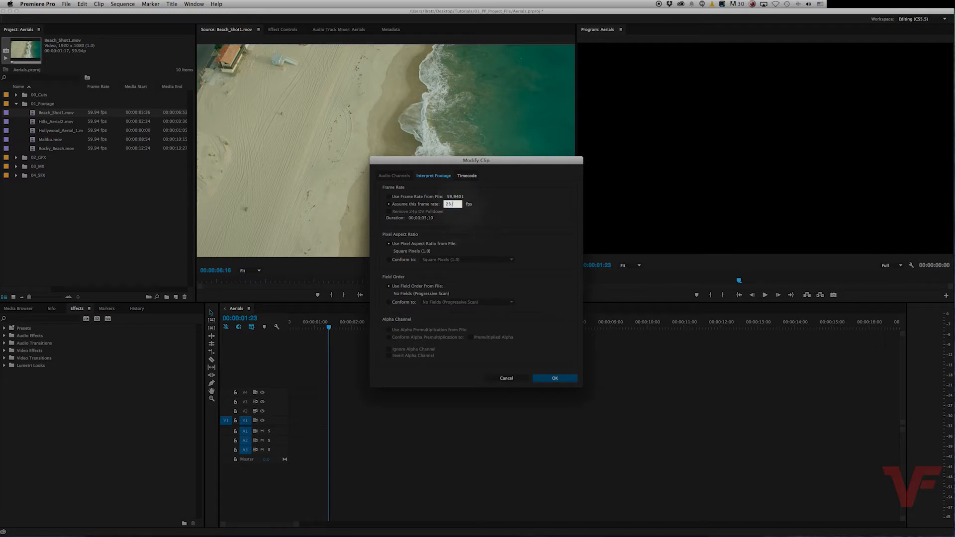
pyautogui.write('23.976')
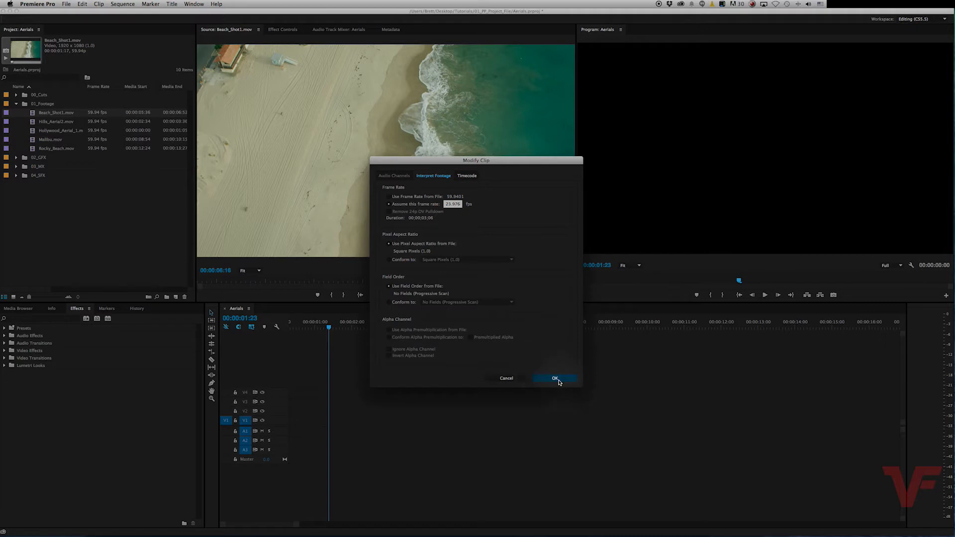
pyautogui.click(554, 378)
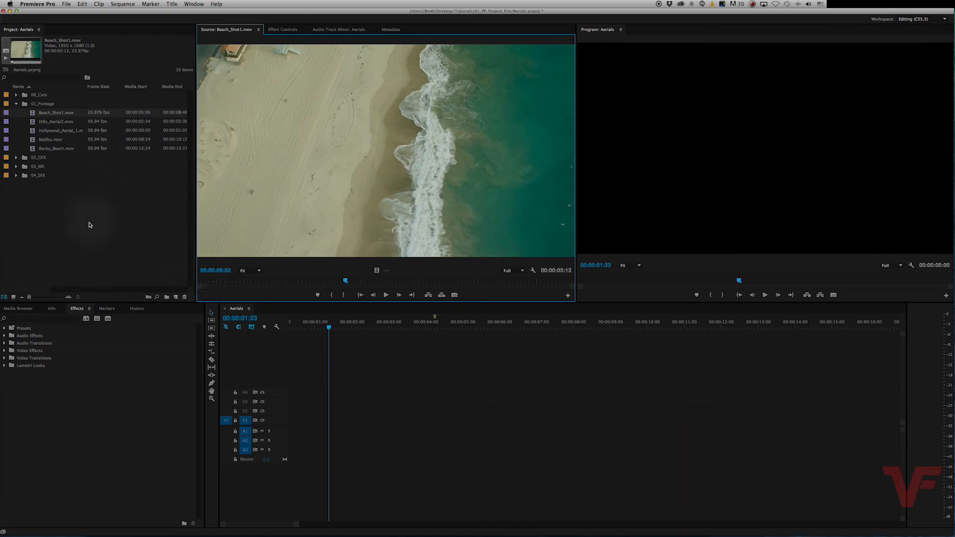
# Select Hills_Aerial2.mov through Rocky_Beach.mov together in the Project panel.
pyautogui.click(57, 121)
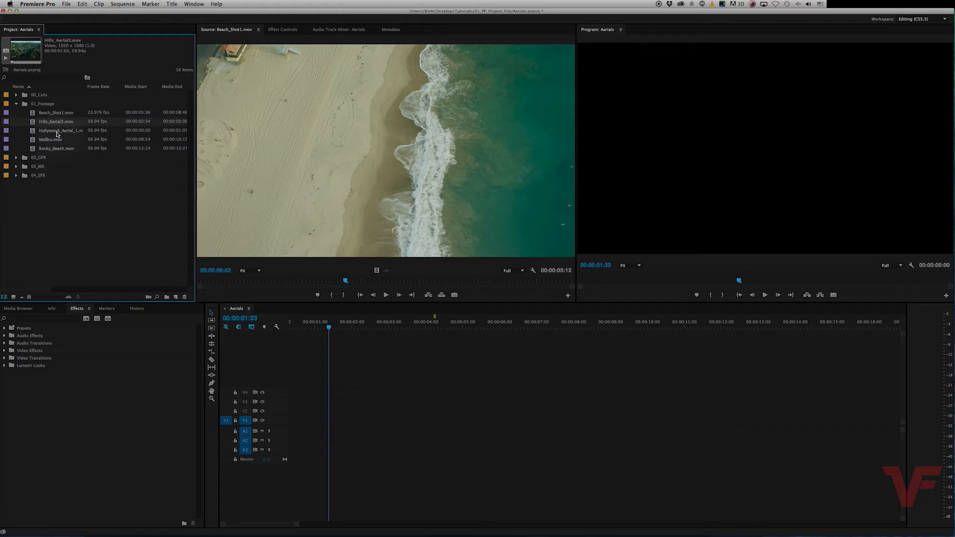
pyautogui.click(56, 148)
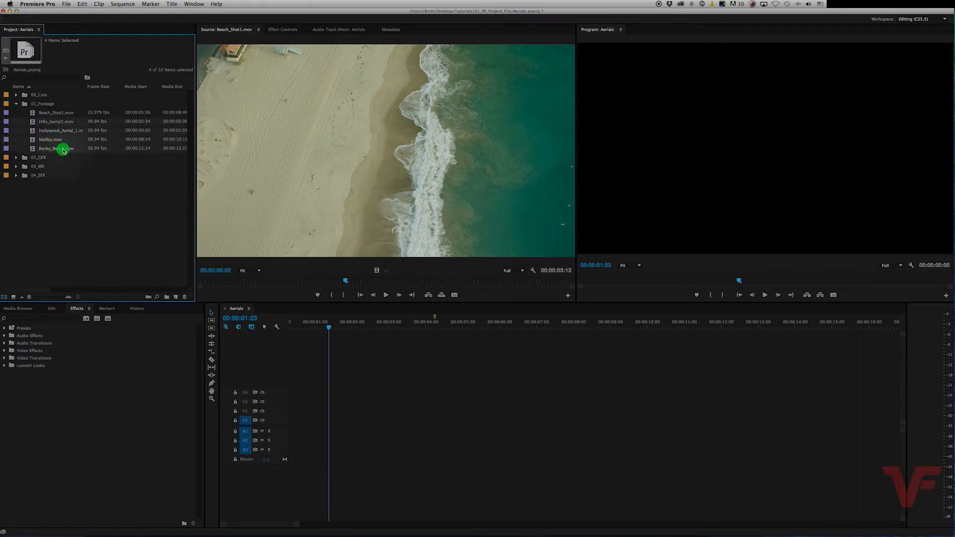
pyautogui.moveTo(64, 130)
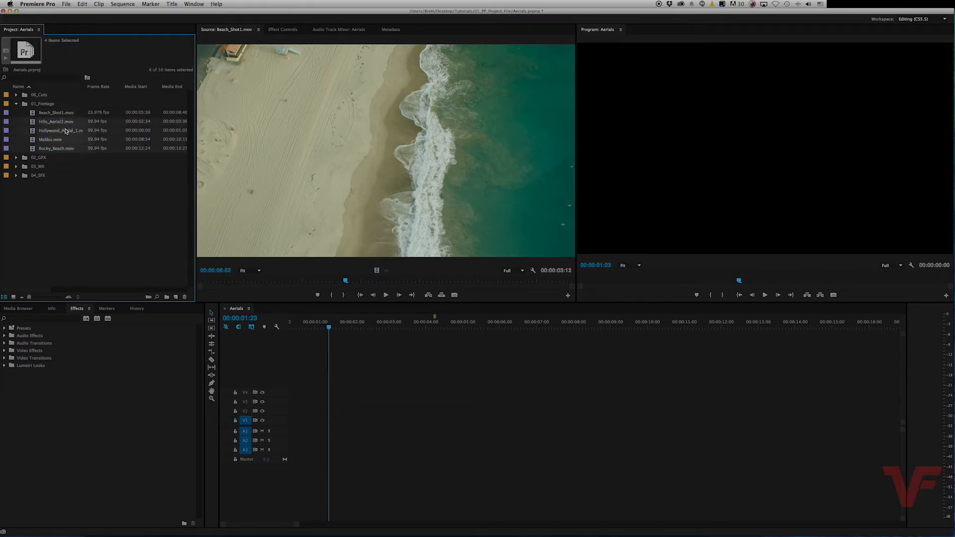
# Interpret the four selected aerial clips with an assumed frame rate of 23.976 fps.
pyautogui.rightClick(56, 121)
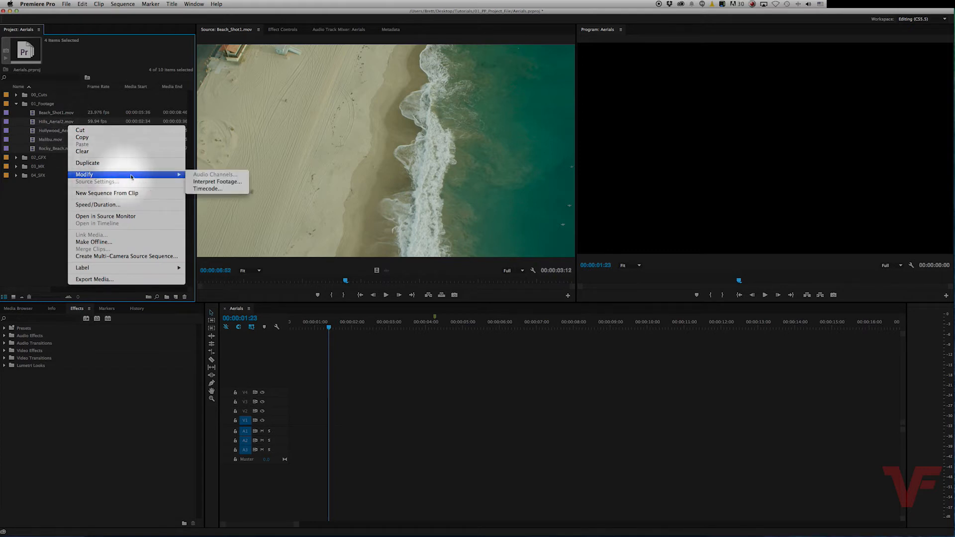
pyautogui.click(217, 182)
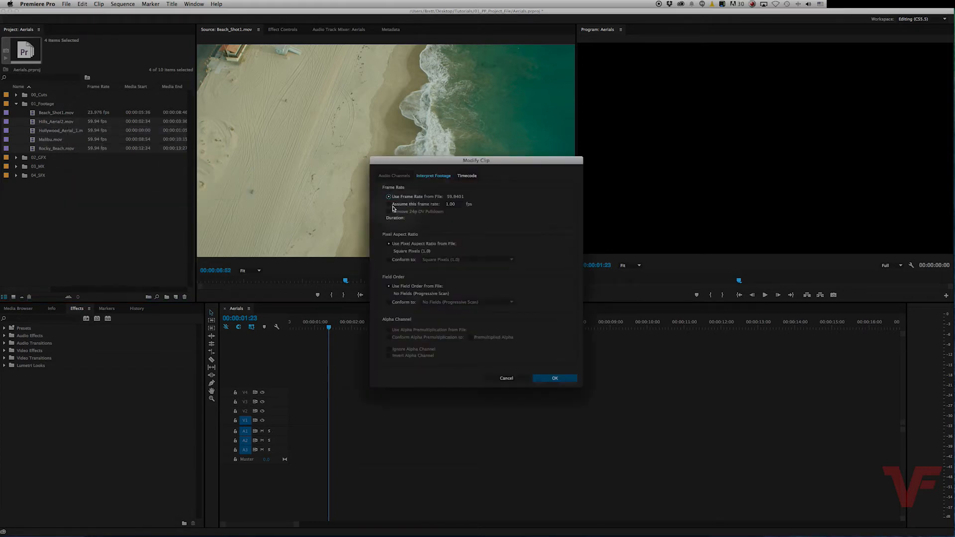
pyautogui.click(389, 204)
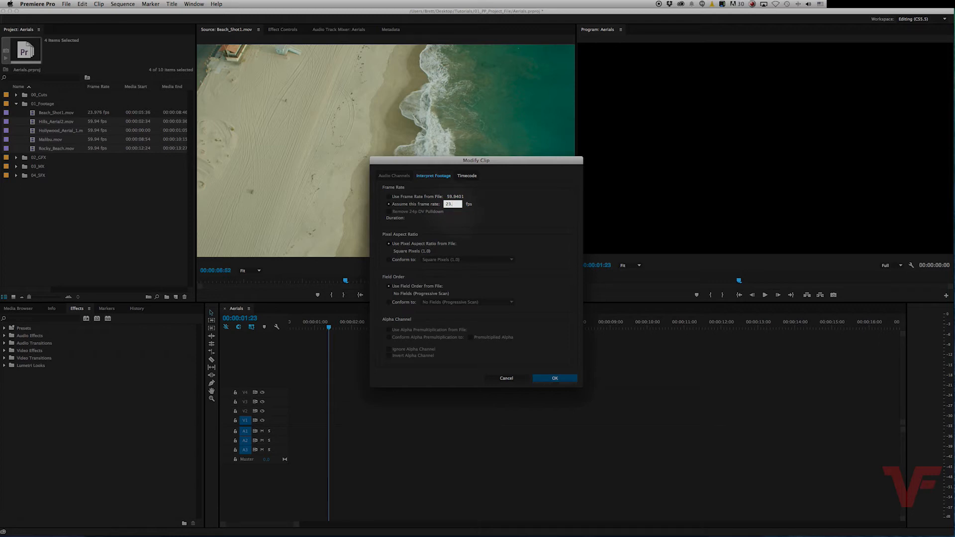
pyautogui.write('23.976')
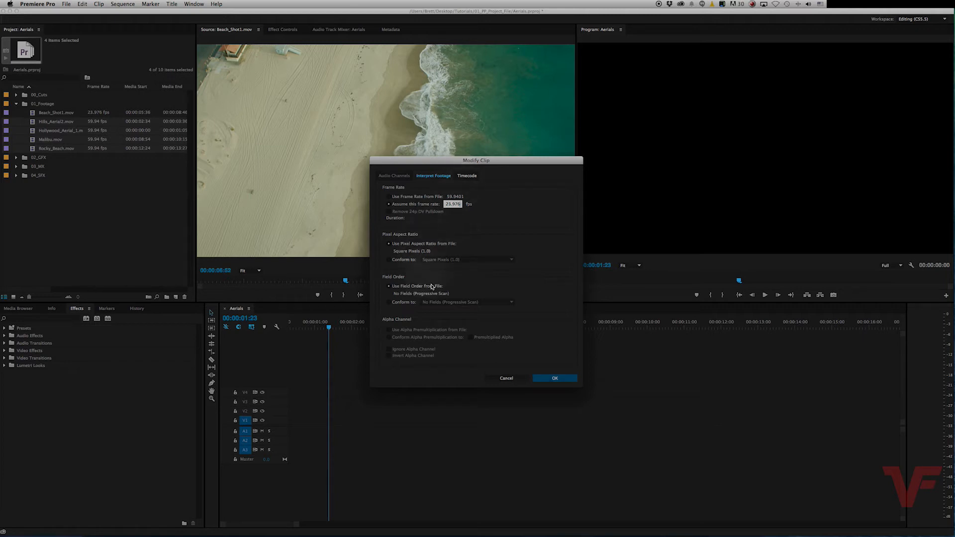
pyautogui.click(553, 377)
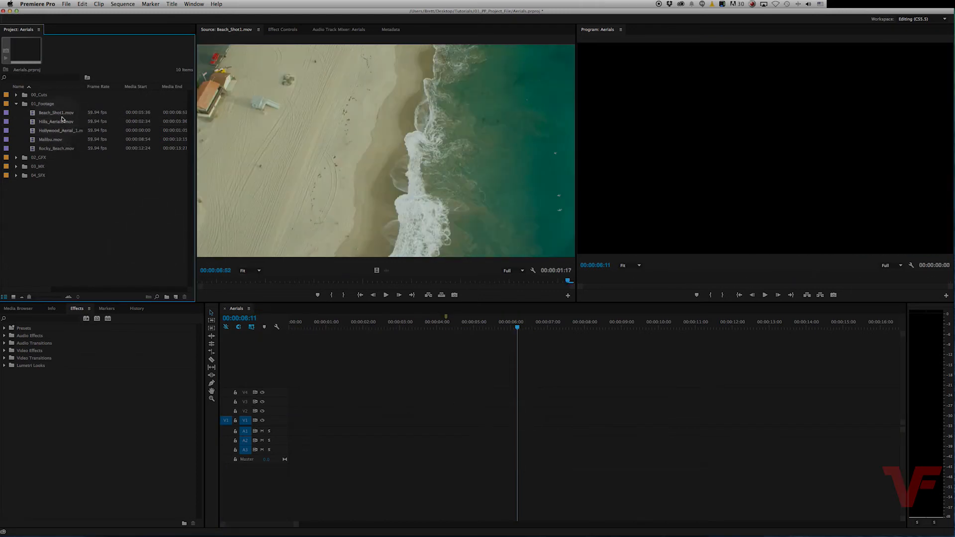
# Edit Beach_Shot1, Hills_Aerial2 and Malibu onto V1, keeping existing sequence settings.
pyautogui.click(56, 113)
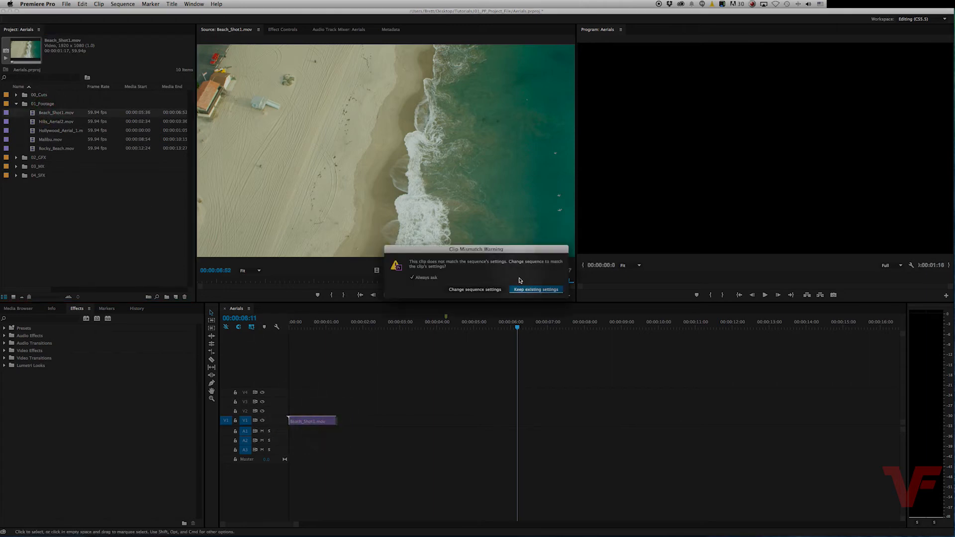
pyautogui.click(535, 289)
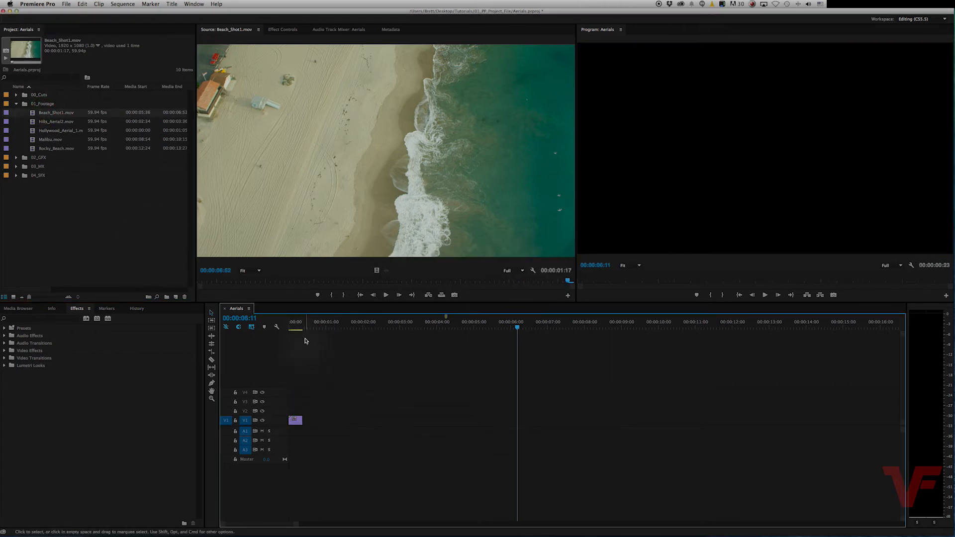
pyautogui.click(56, 121)
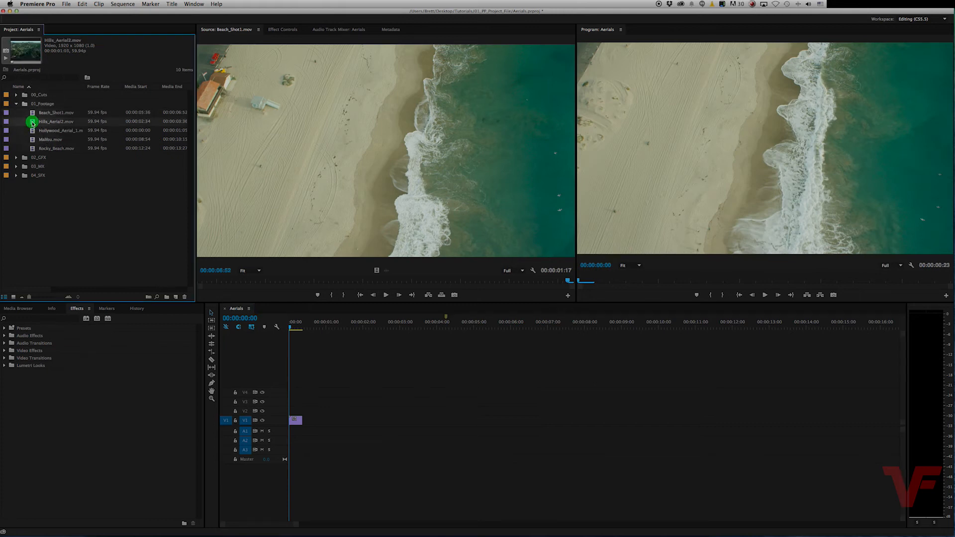
pyautogui.doubleClick(56, 122)
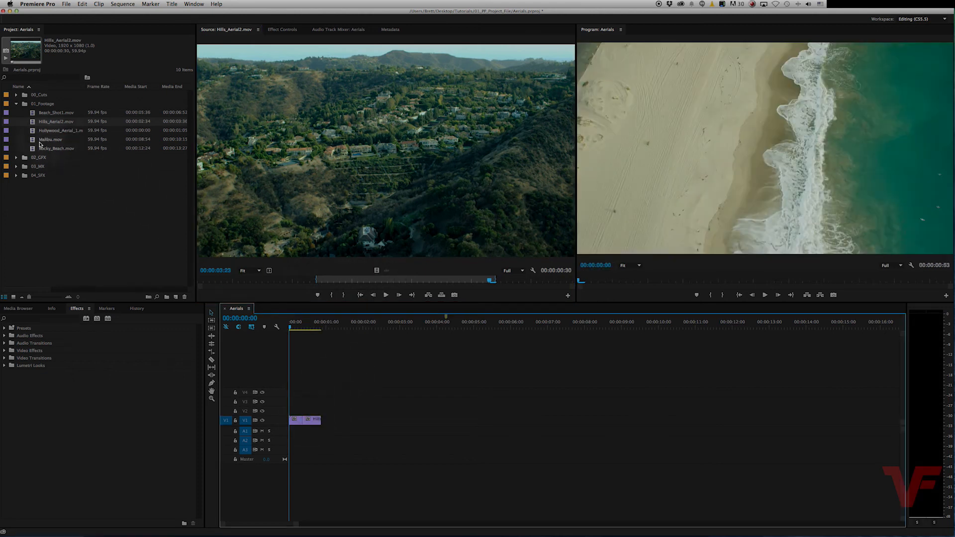
pyautogui.doubleClick(50, 138)
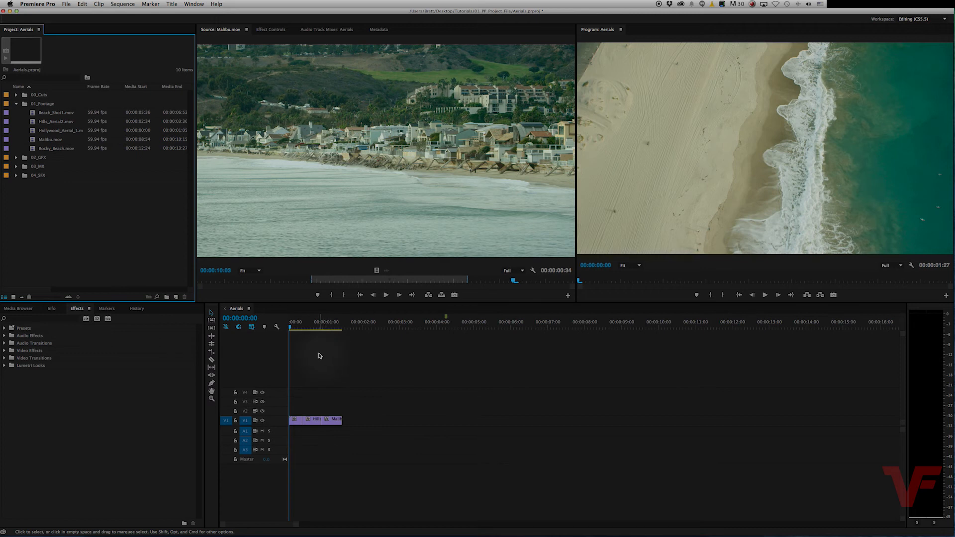
pyautogui.moveTo(73, 128)
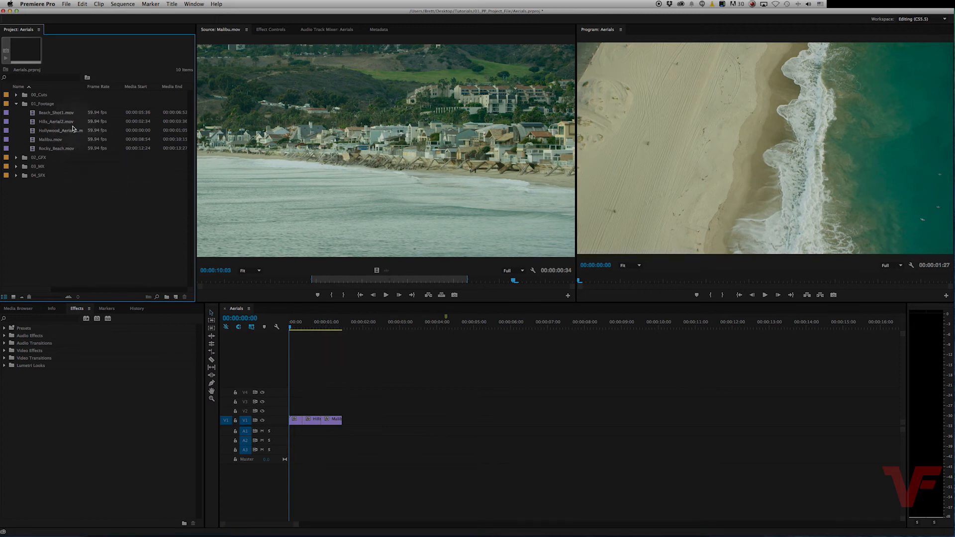